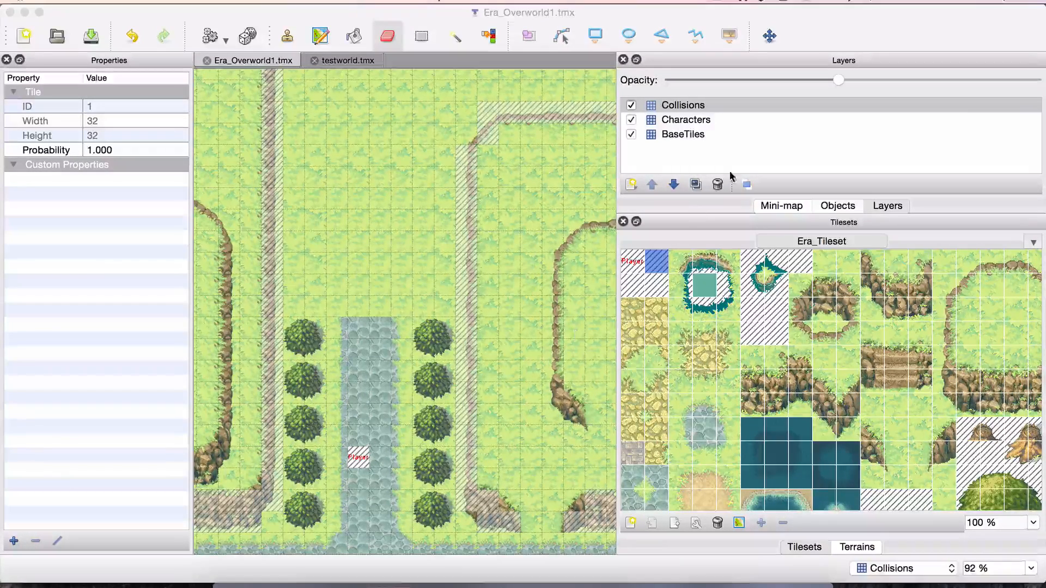
Hide the Collisions and Characters layers and scroll over the BaseTiles-only map
click(683, 134)
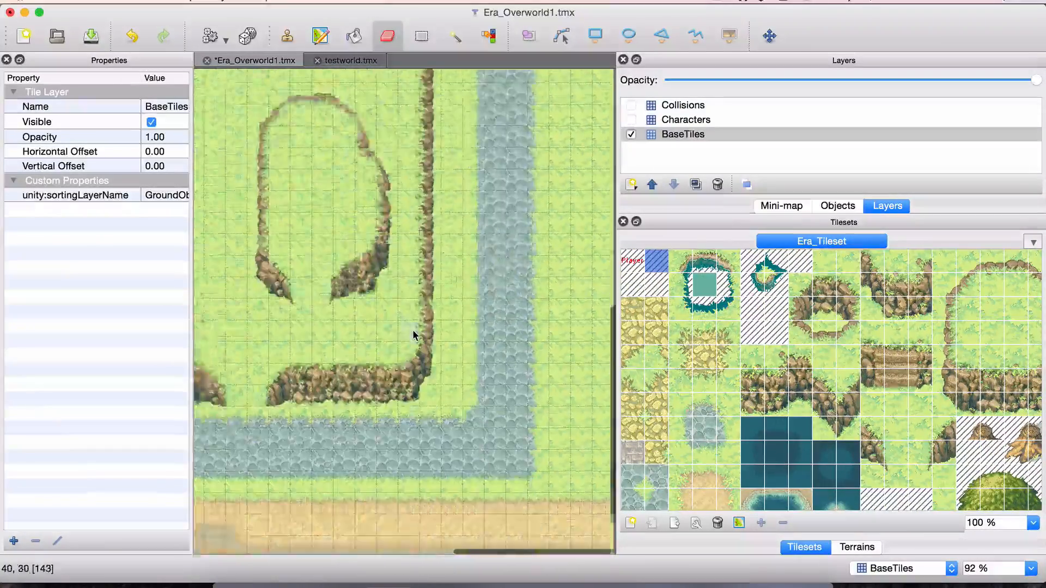
scroll(down, 3)
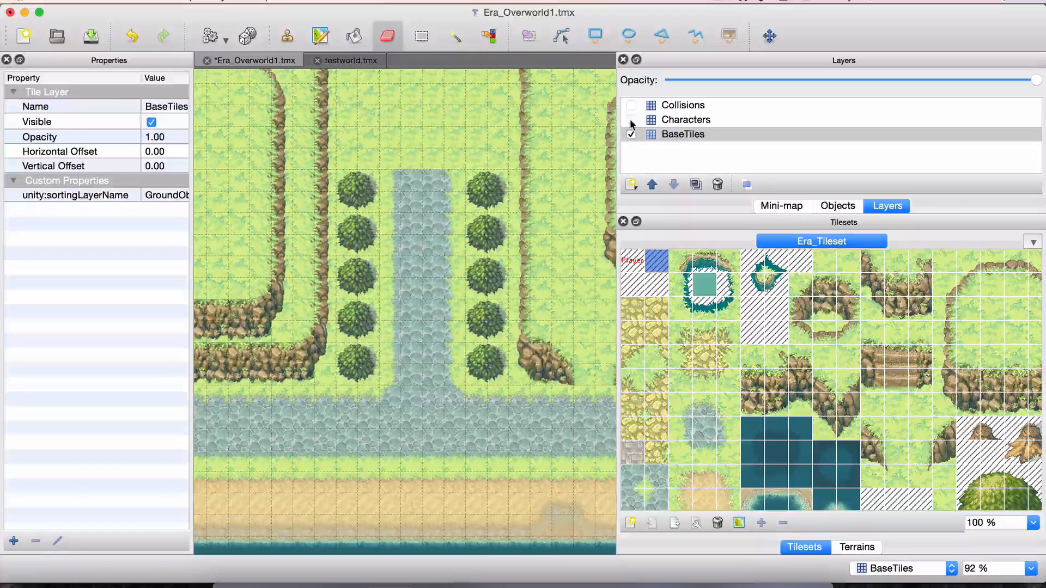
Re-enable Collisions and Characters layer visibility and scroll across the full Era_Overworld1 map
click(631, 119)
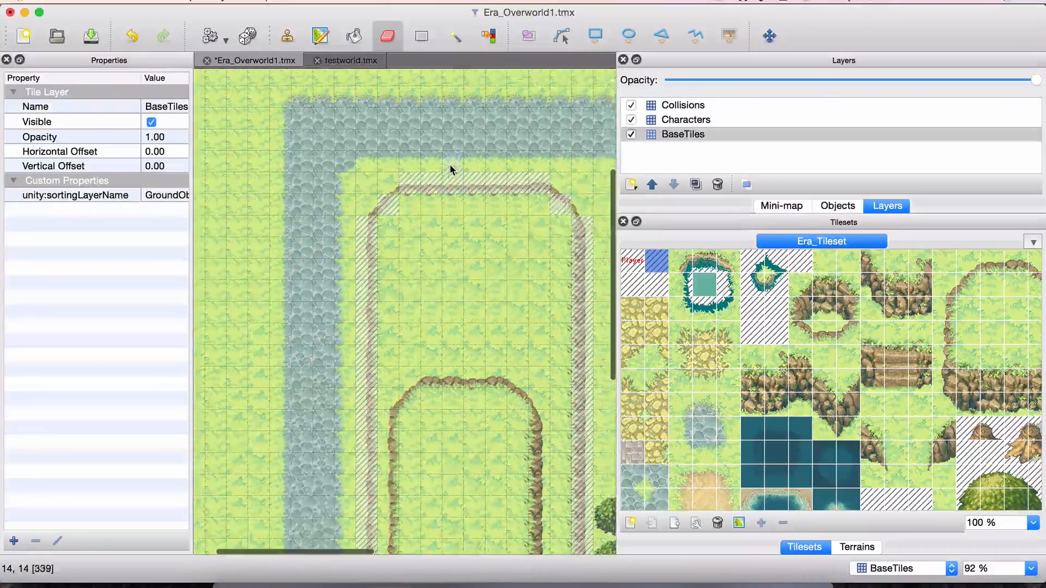
scroll(down, 3)
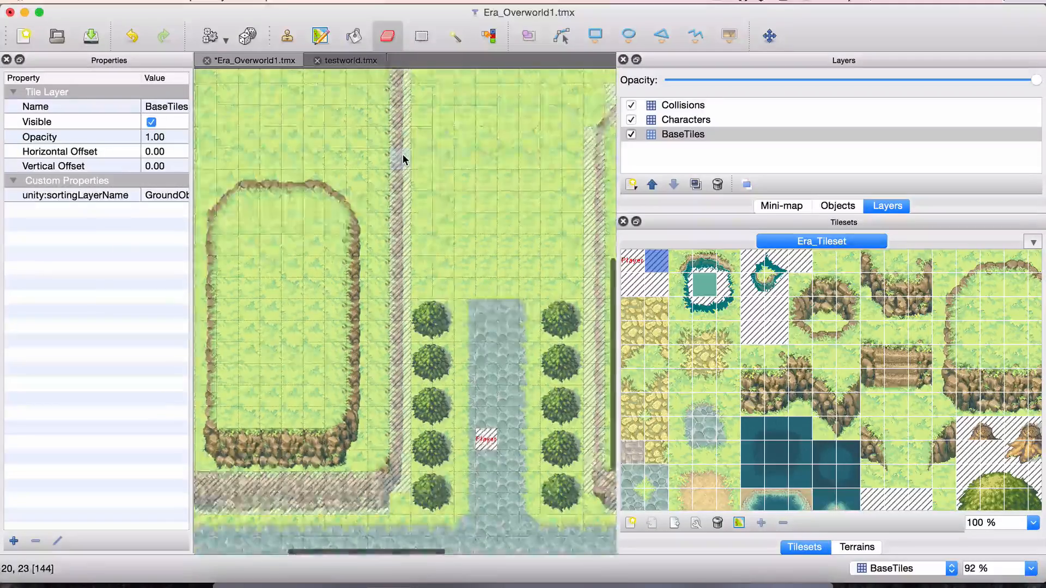
scroll(down, 3)
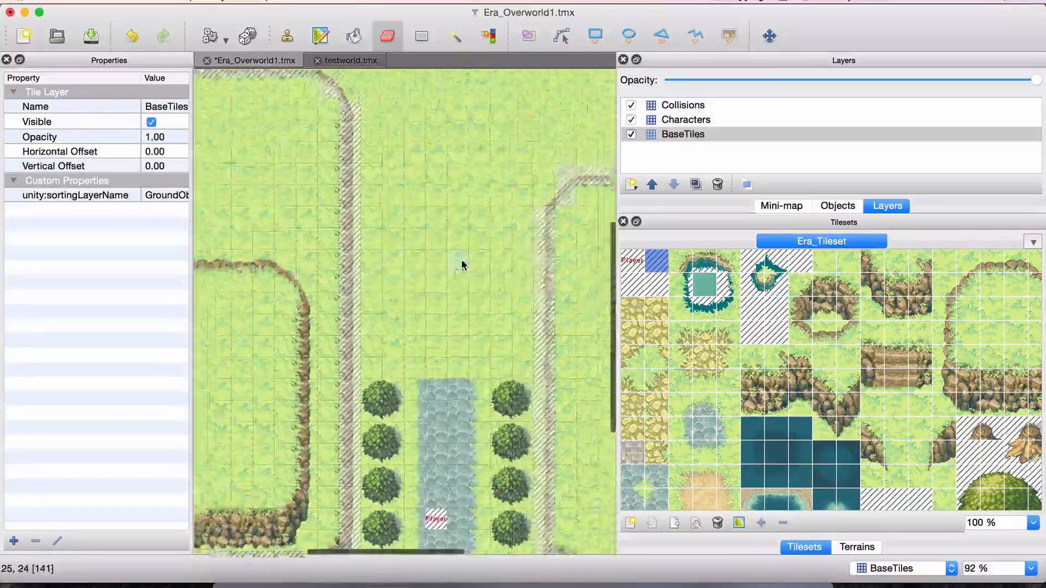
scroll(down, 3)
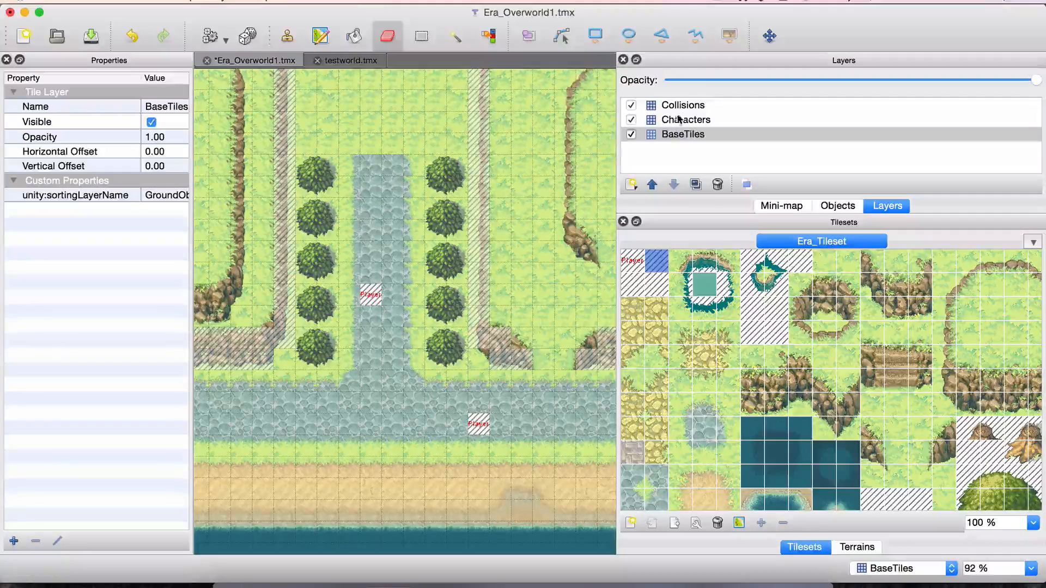
Select the Characters layer to view its properties
click(684, 120)
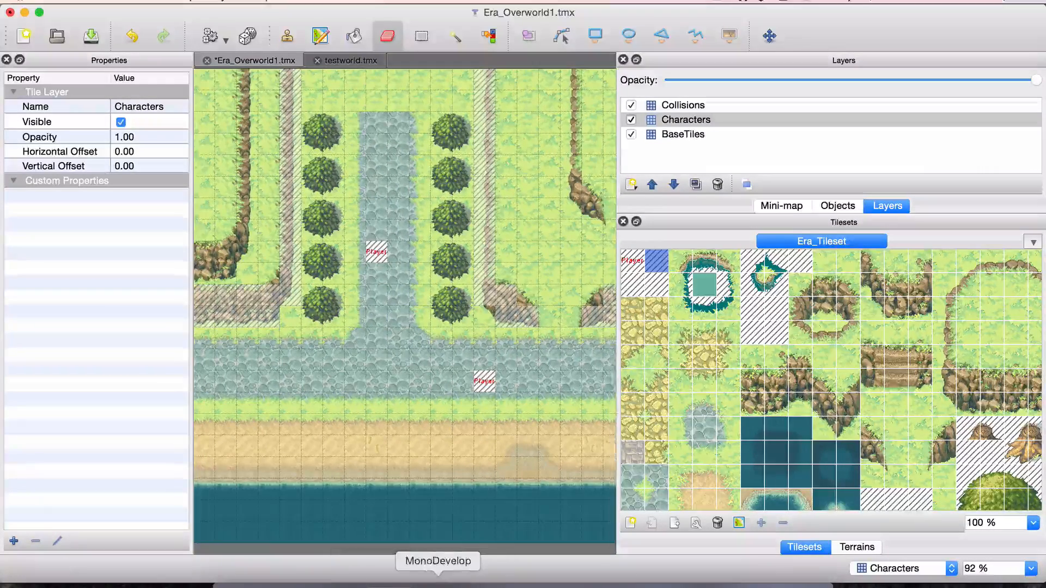
Bring MonoDevelop forward showing the WorldController.cs script
click(438, 561)
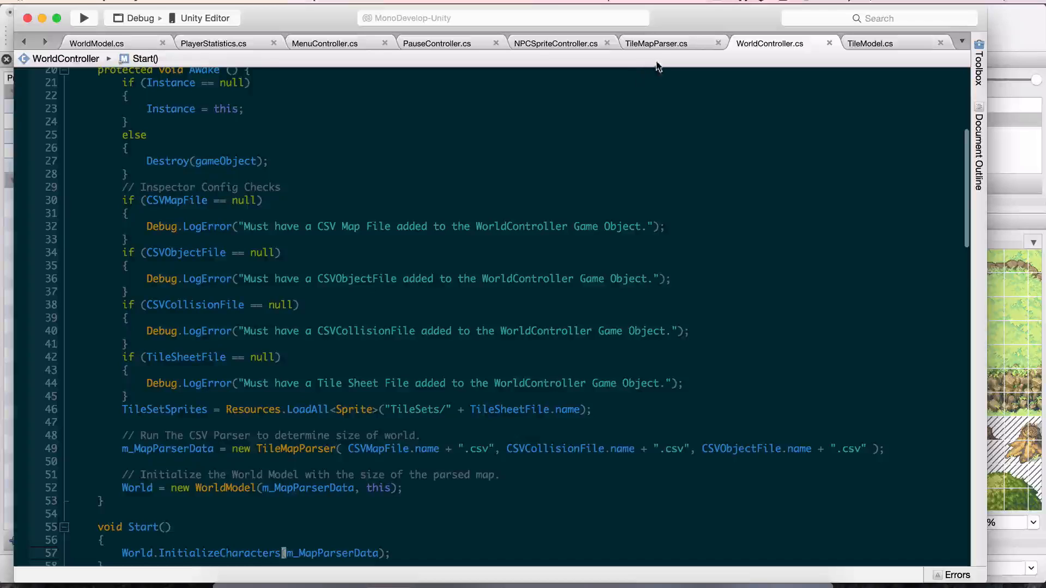
Switch to TileMapParser.cs and read the constructor's map, collision and object CSV loops
click(656, 43)
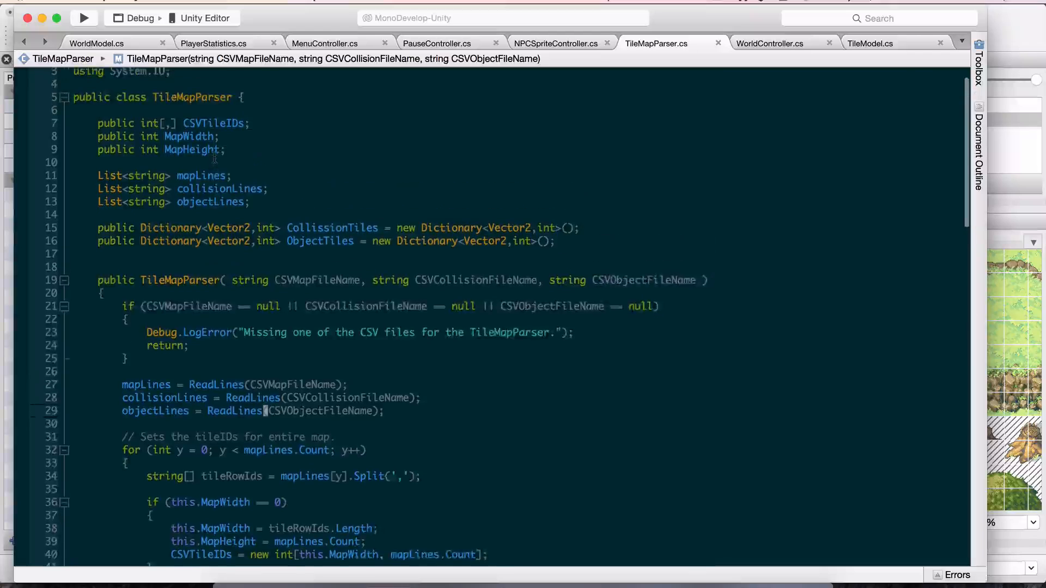
scroll(down, 3)
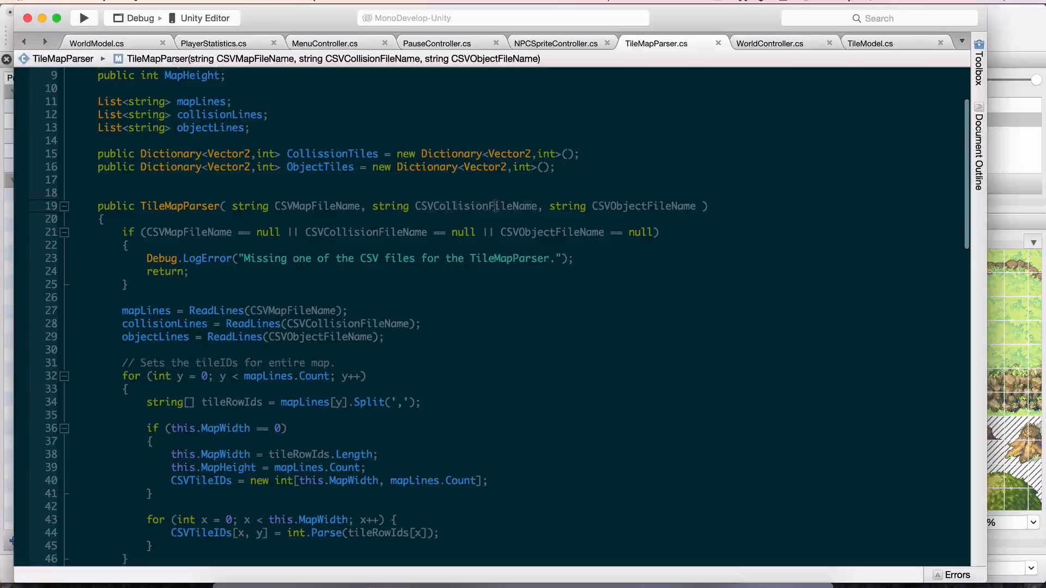
scroll(down, 3)
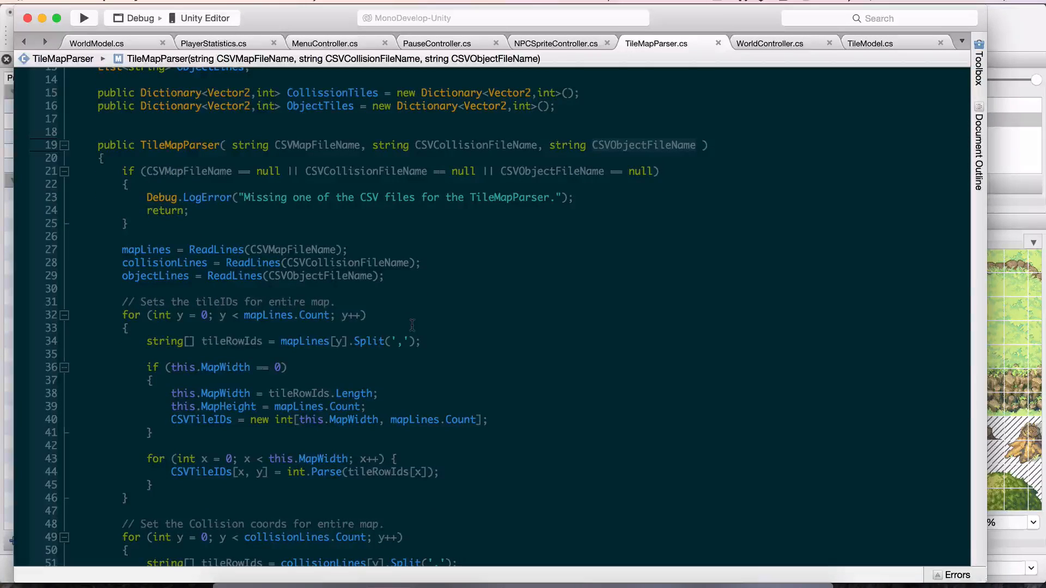
scroll(down, 3)
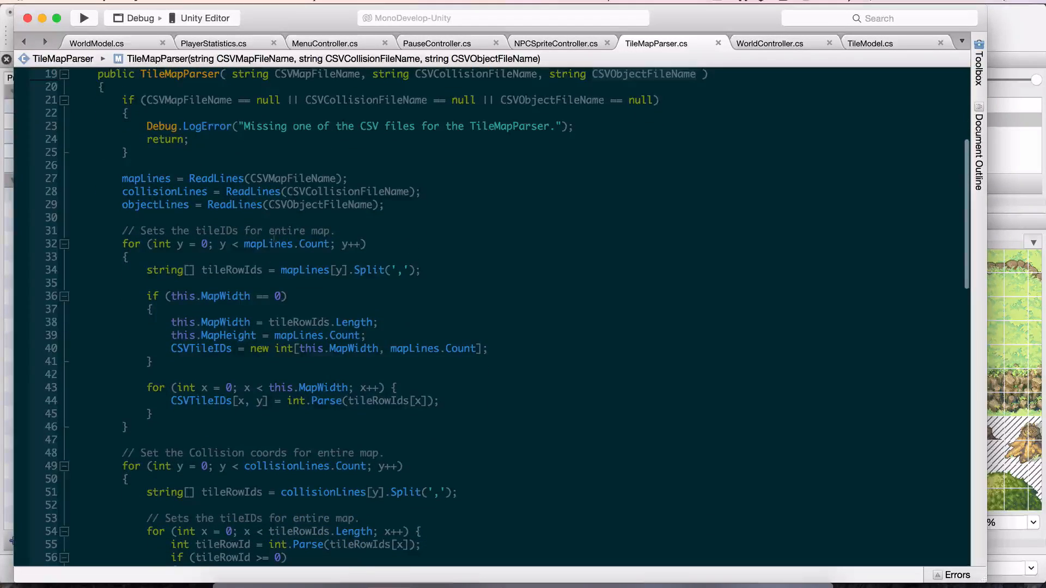
scroll(up, 3)
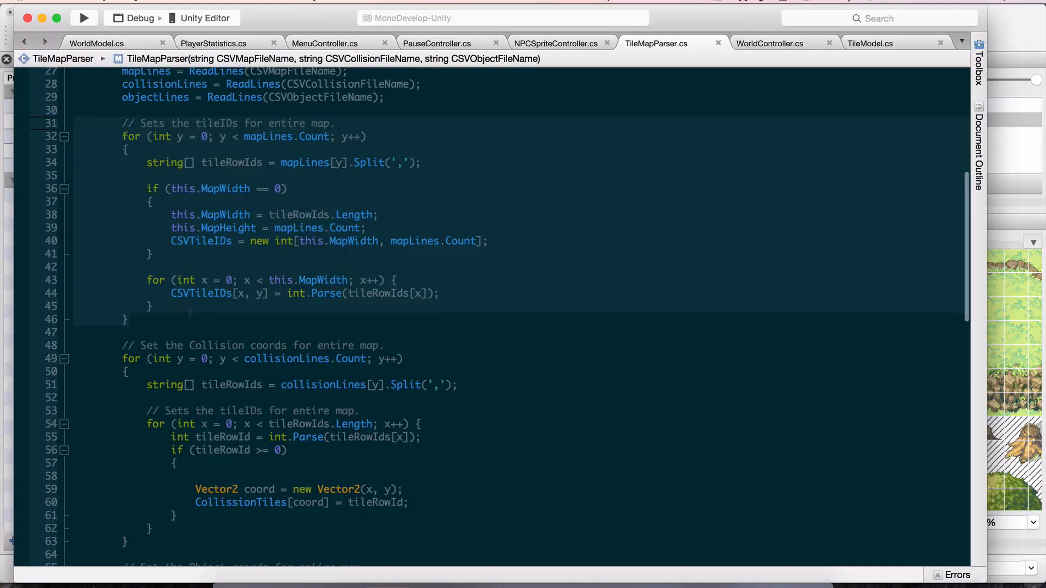
scroll(down, 3)
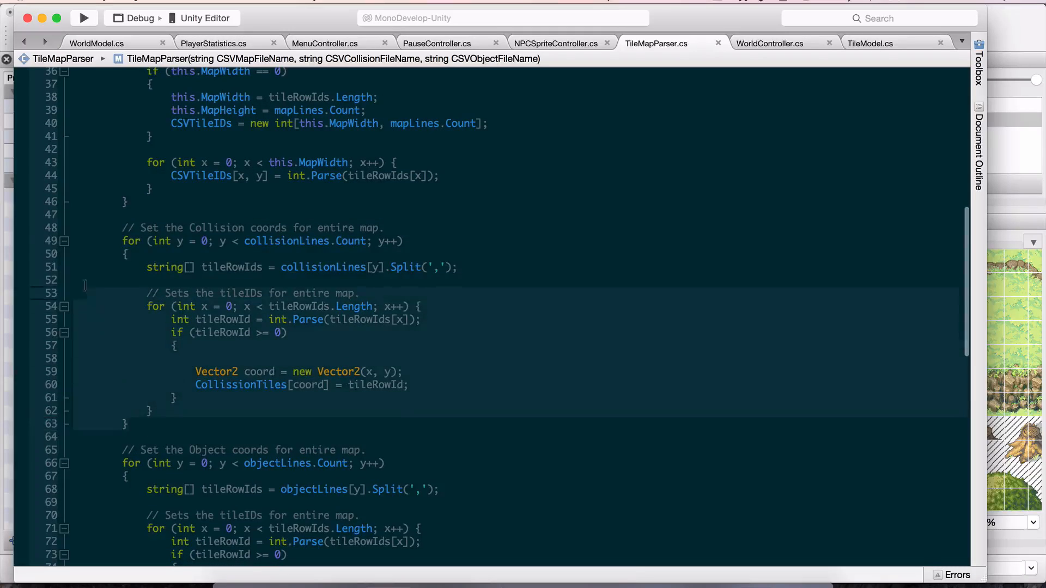
scroll(down, 3)
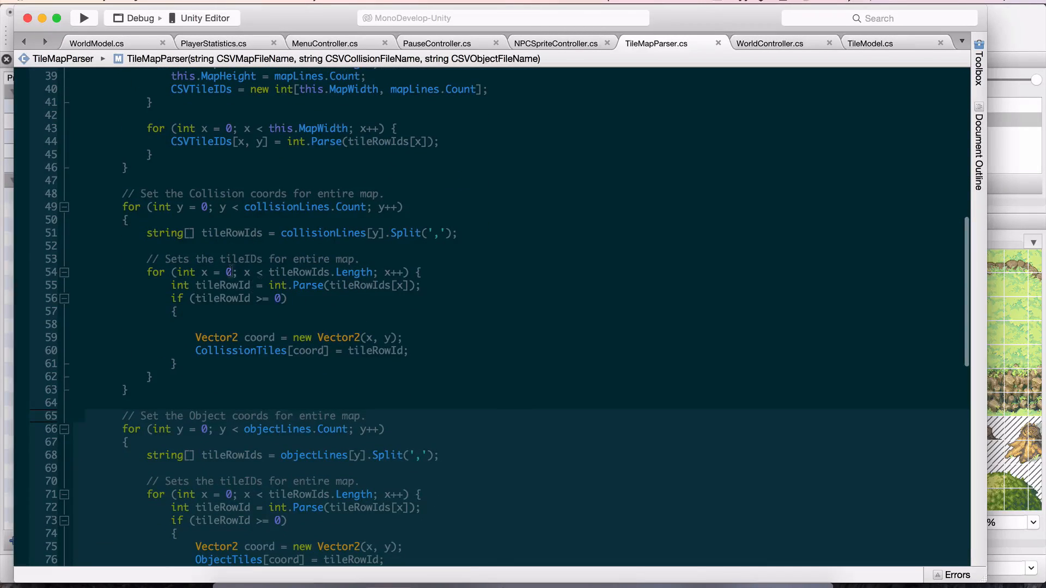
scroll(down, 3)
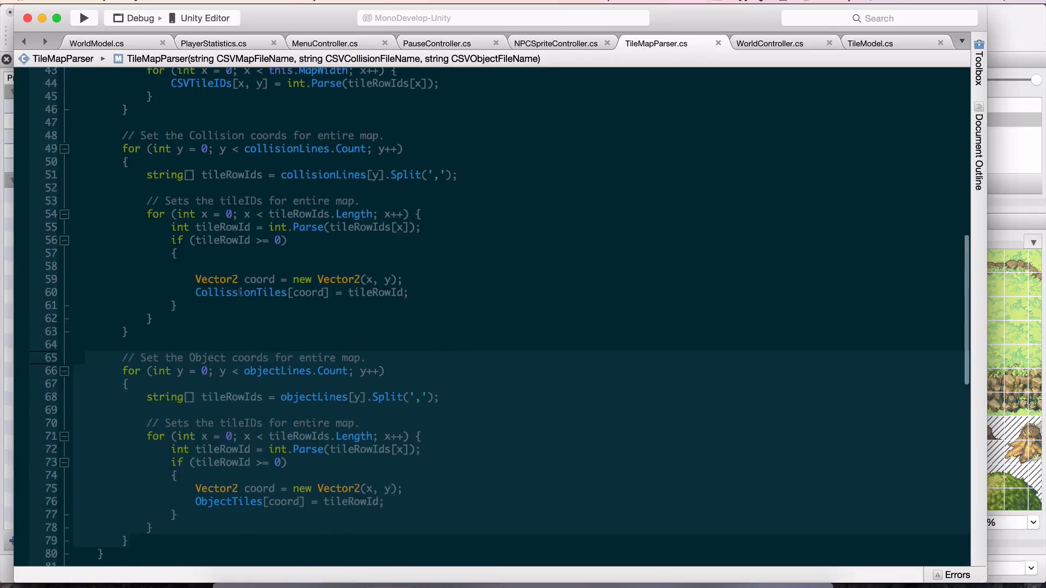
scroll(down, 3)
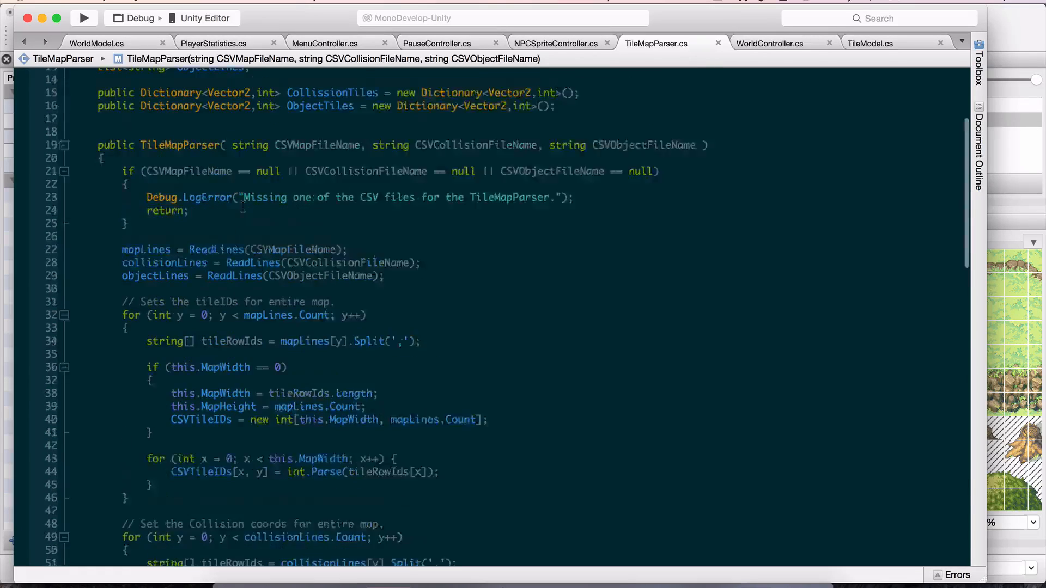
Review the CollissionTiles dictionary declaration, then switch back to WorldController.cs
scroll(up, 3)
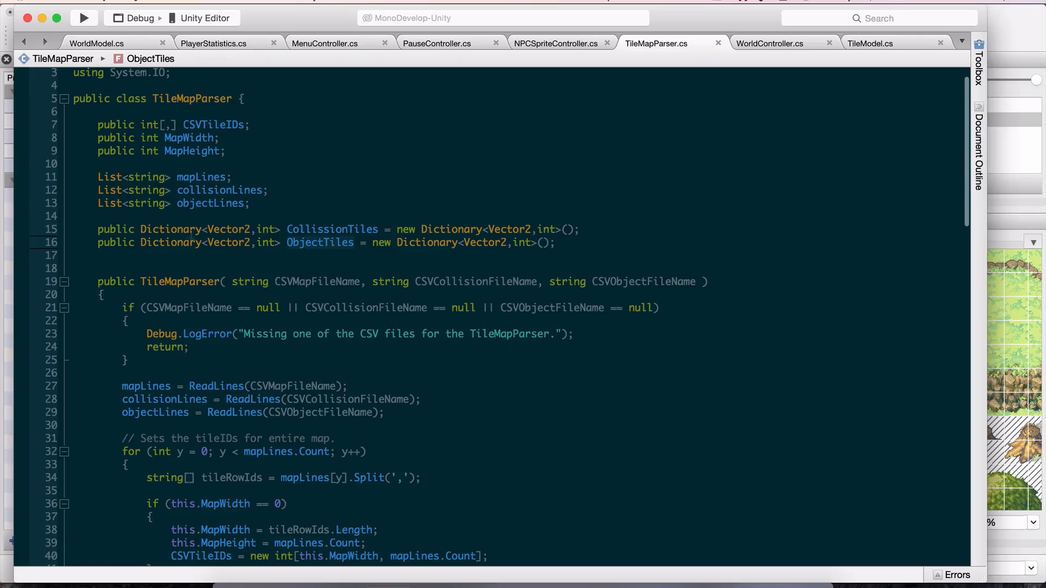
mouse_move(172, 228)
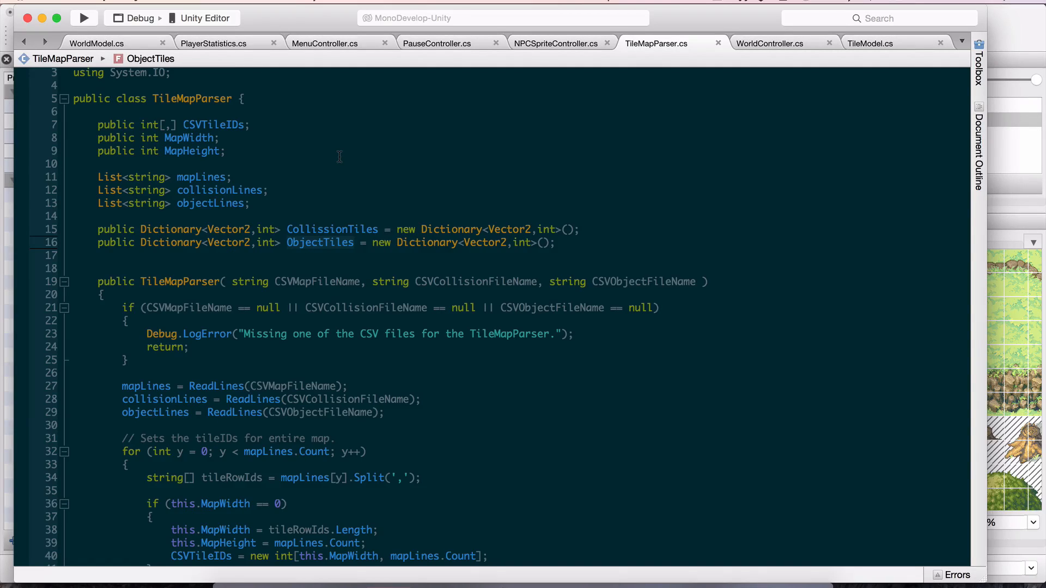
click(229, 229)
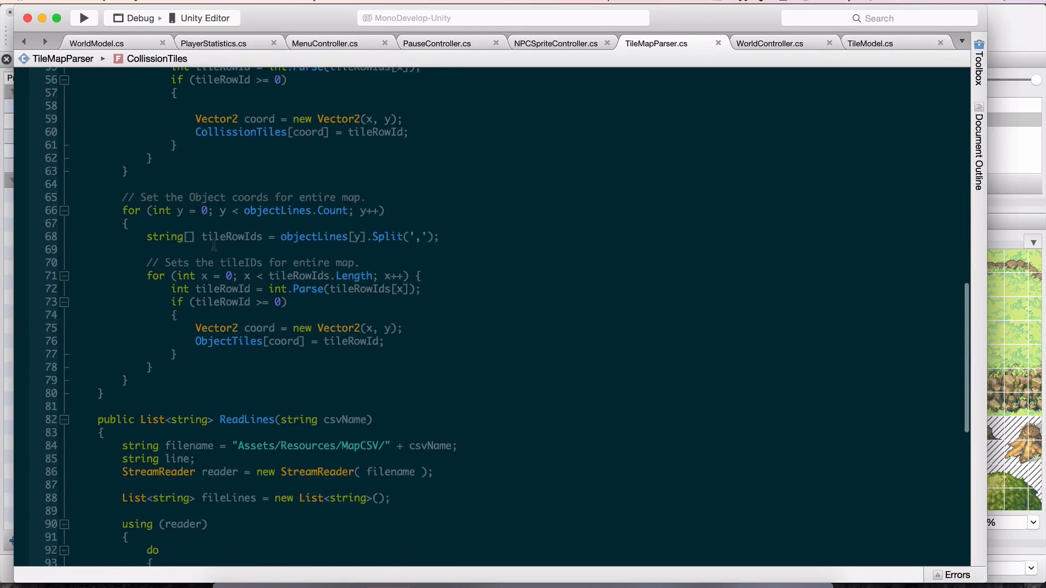
scroll(up, 3)
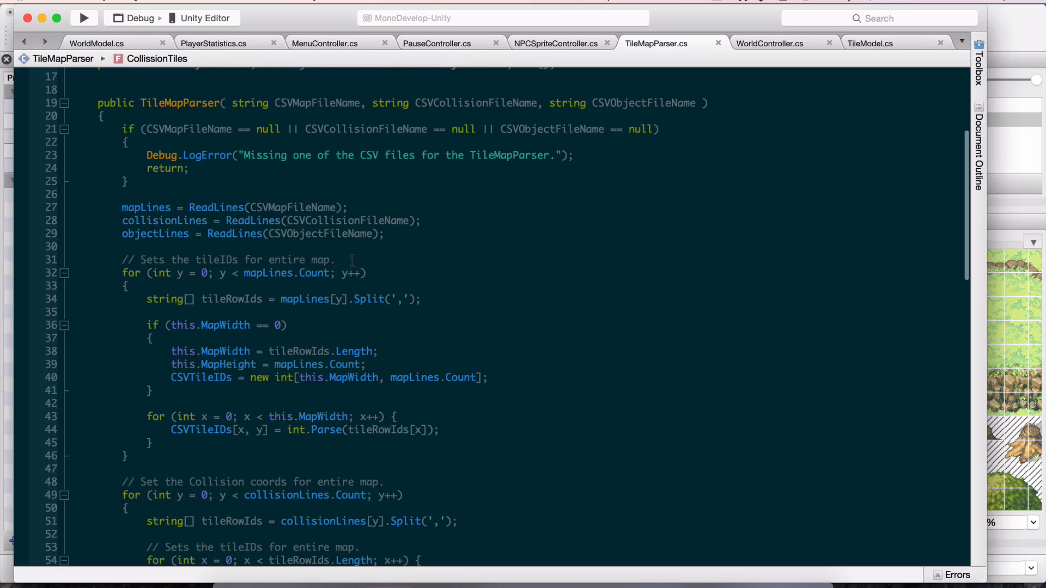
scroll(down, 3)
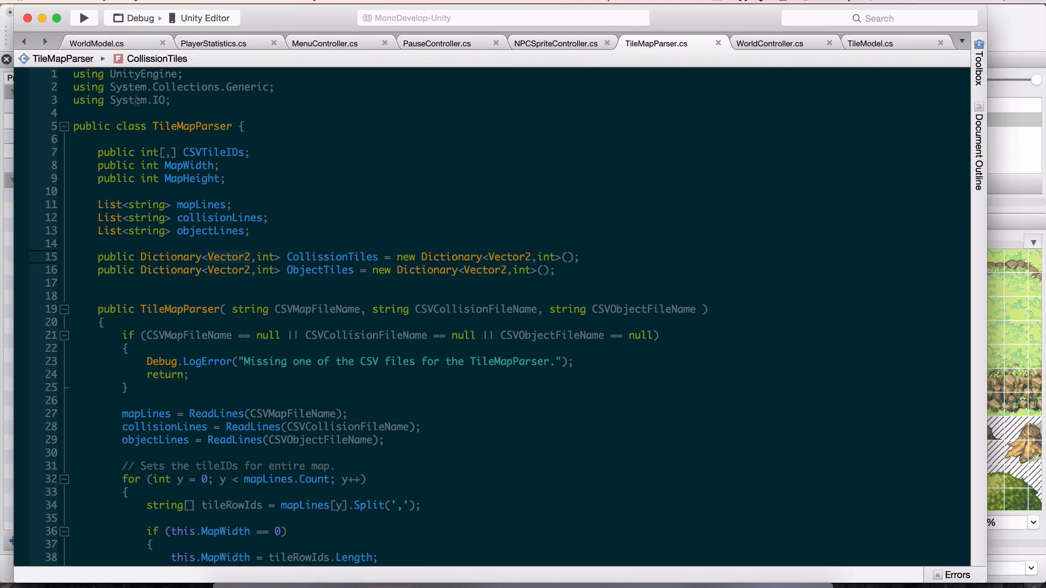
click(769, 44)
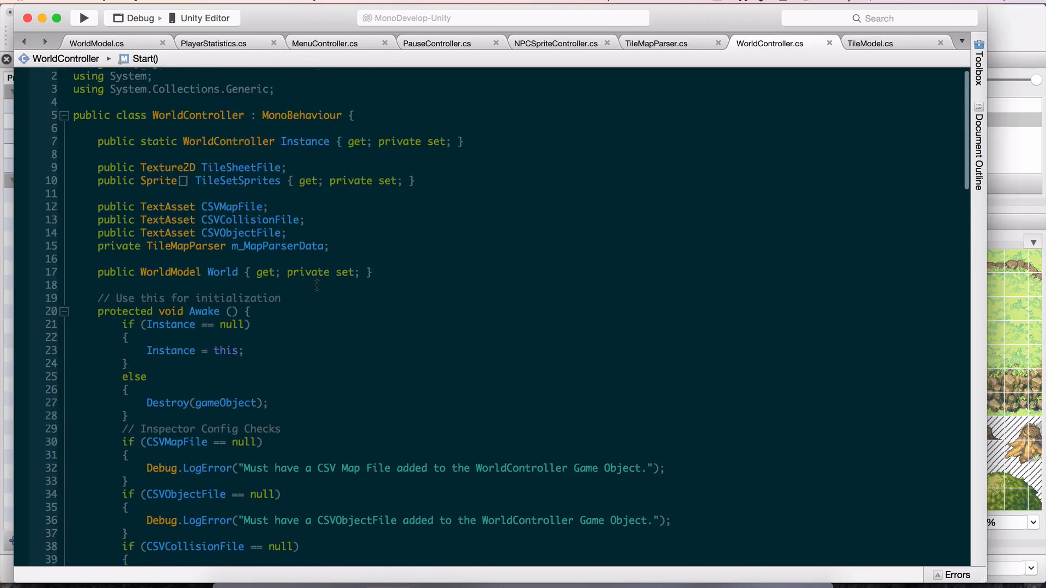
scroll(down, 3)
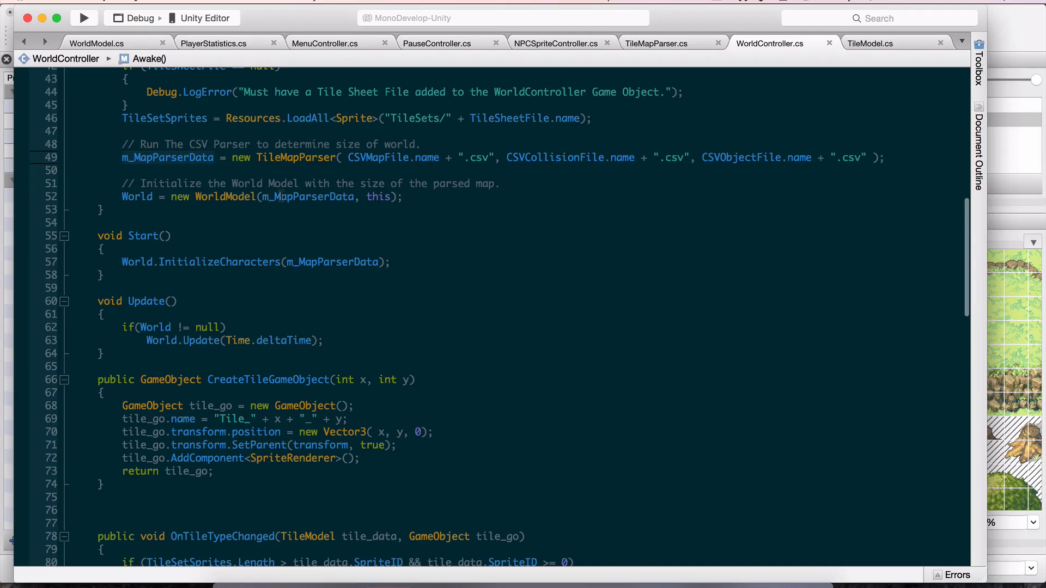
click(97, 44)
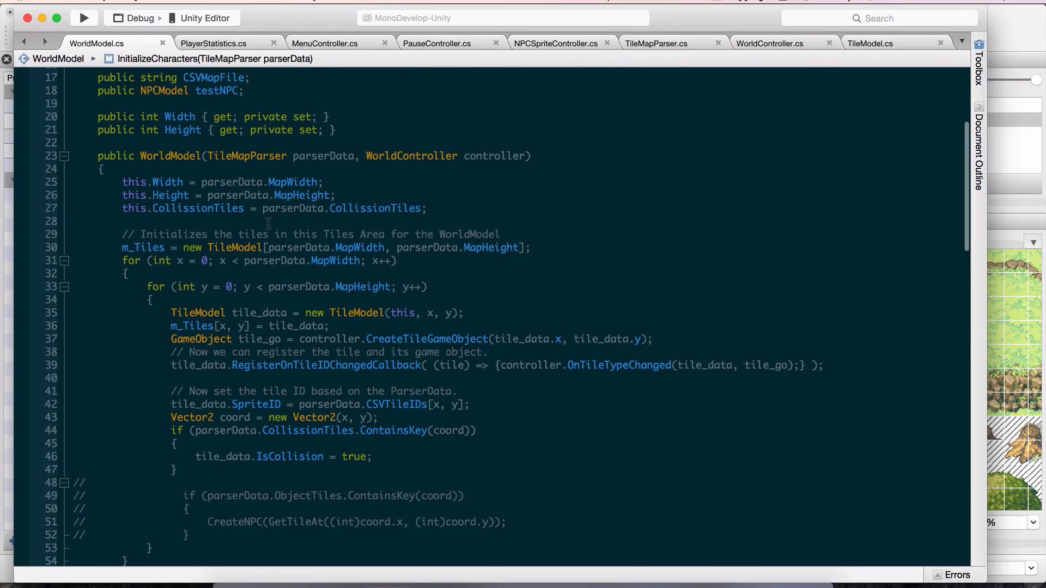
scroll(down, 3)
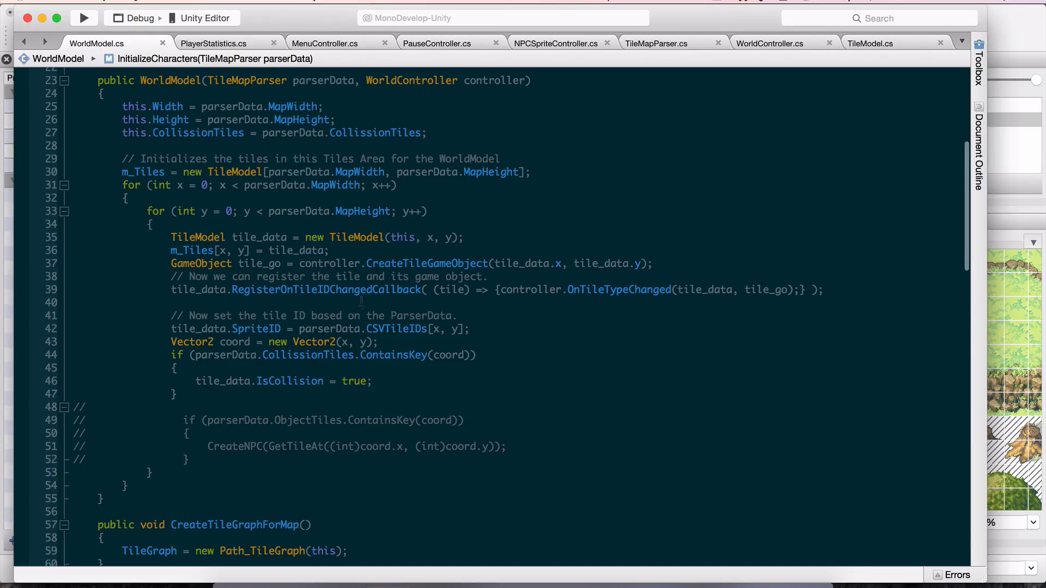
click(423, 263)
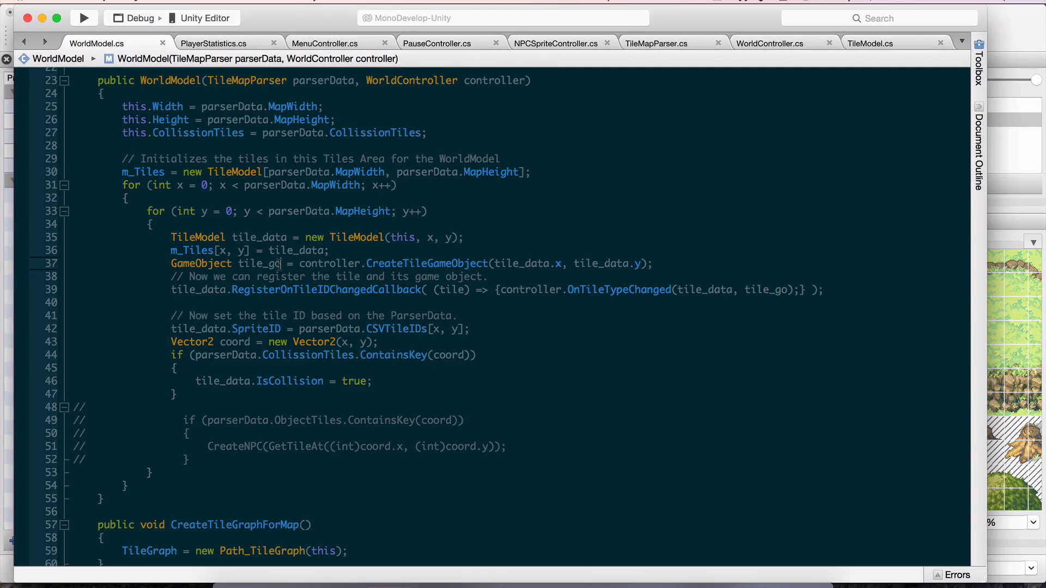
scroll(down, 3)
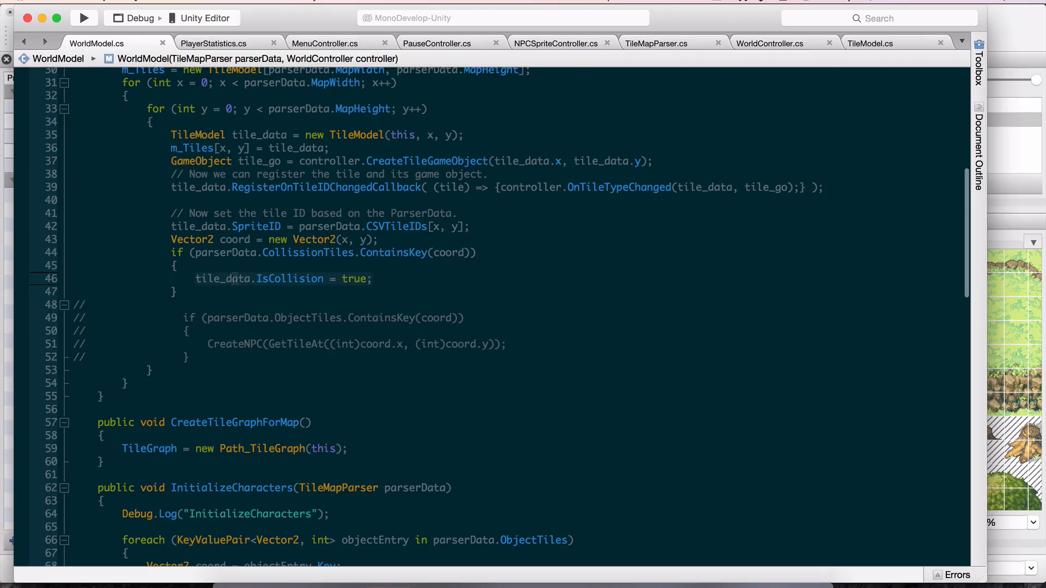
scroll(down, 3)
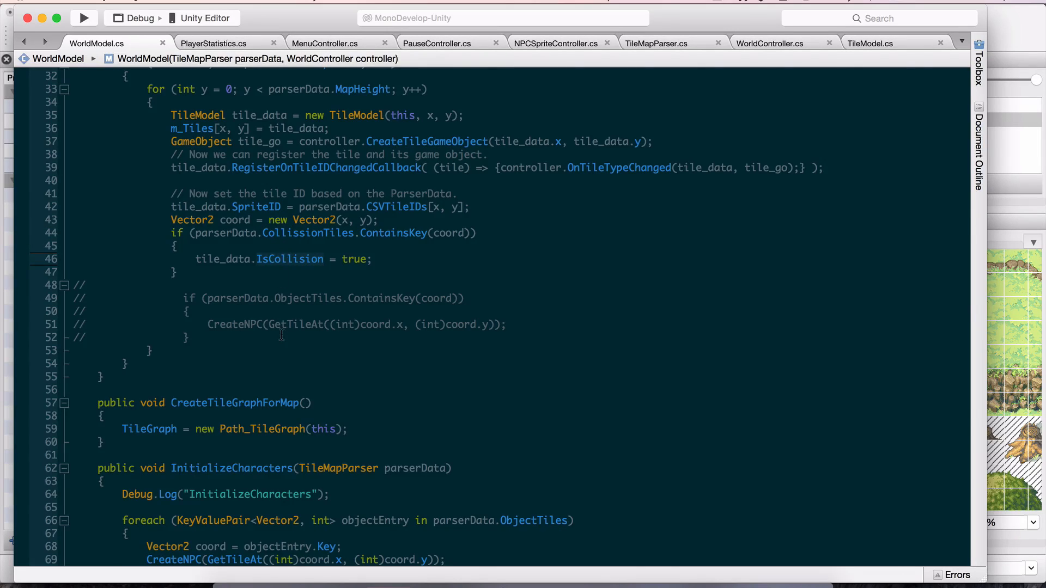
scroll(down, 3)
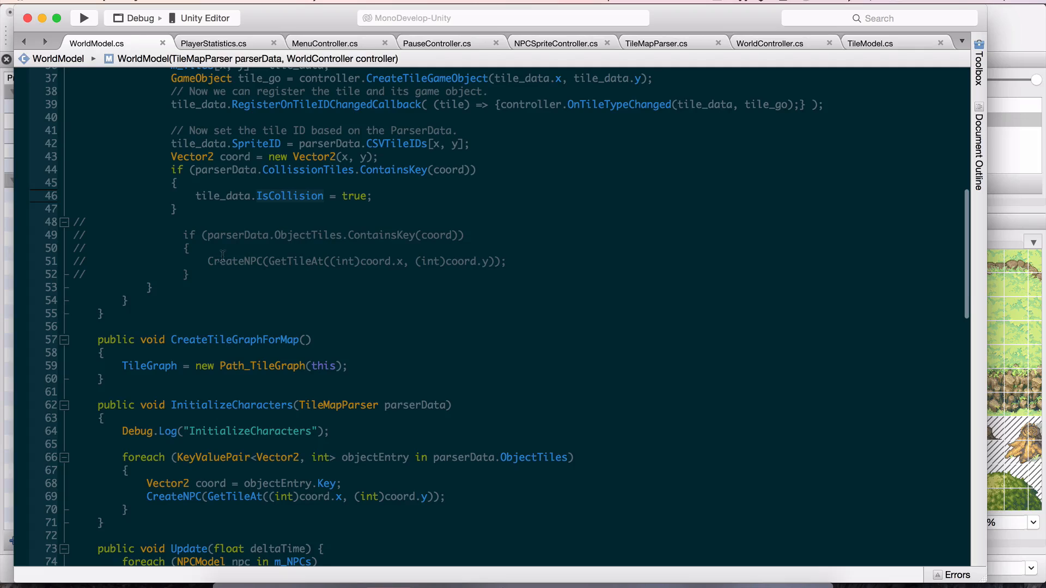
mouse_move(206, 274)
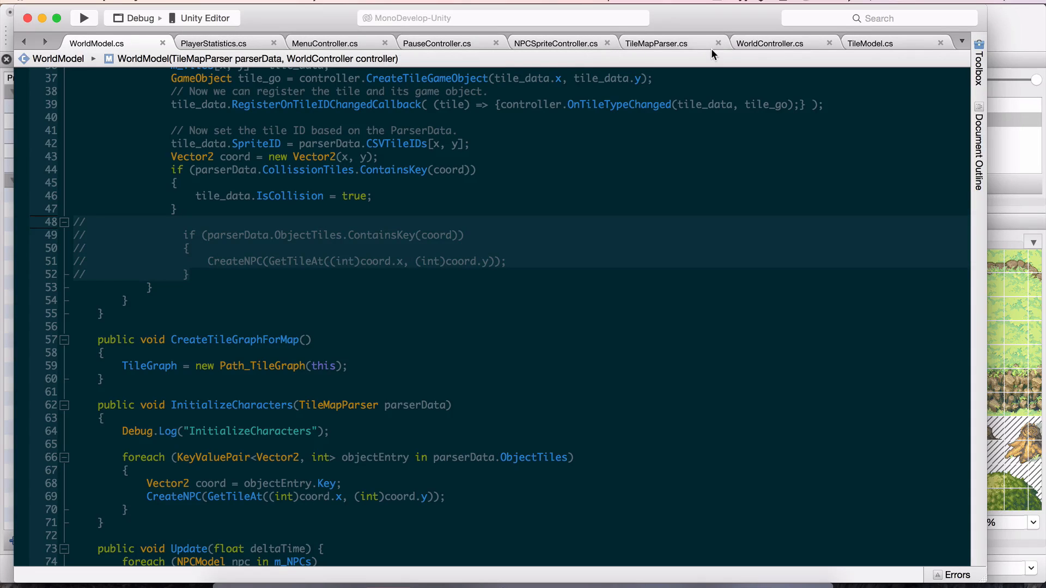
click(769, 44)
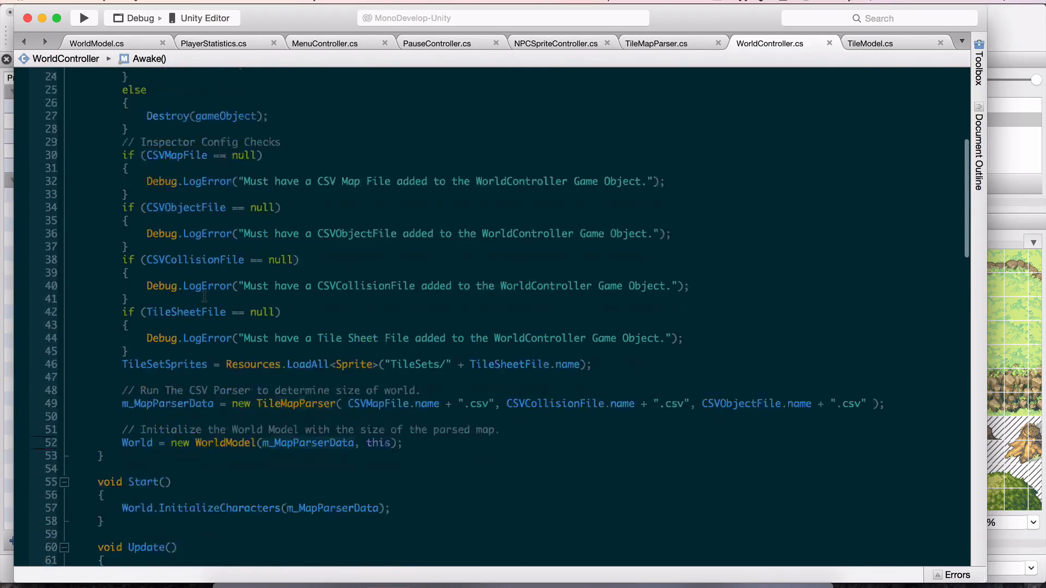
Scroll WorldModel.cs to InitializeCharacters, which creates NPCs from the parser's ObjectTiles
scroll(down, 3)
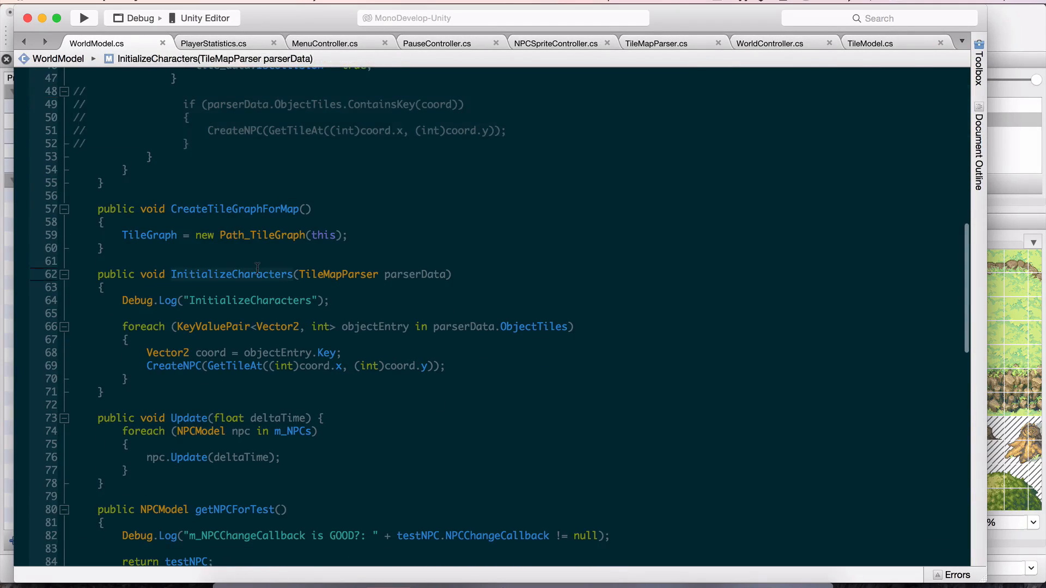
scroll(down, 3)
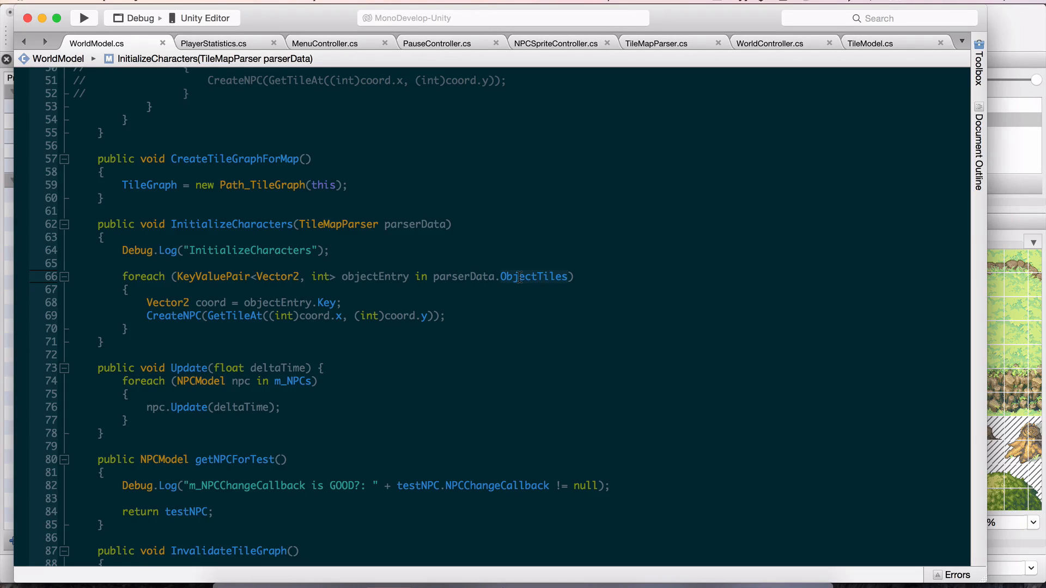
mouse_move(339, 334)
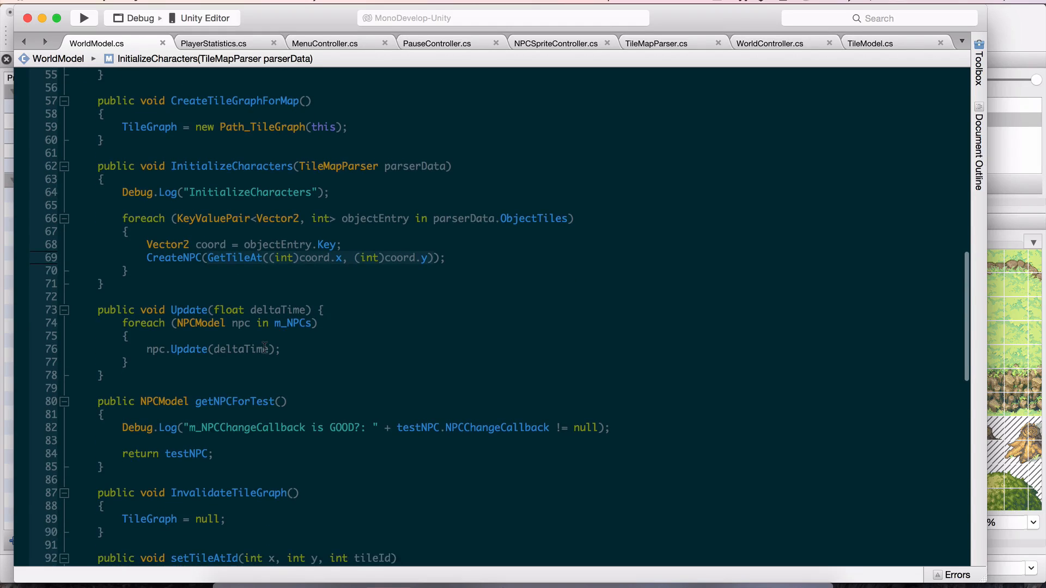
mouse_move(174, 271)
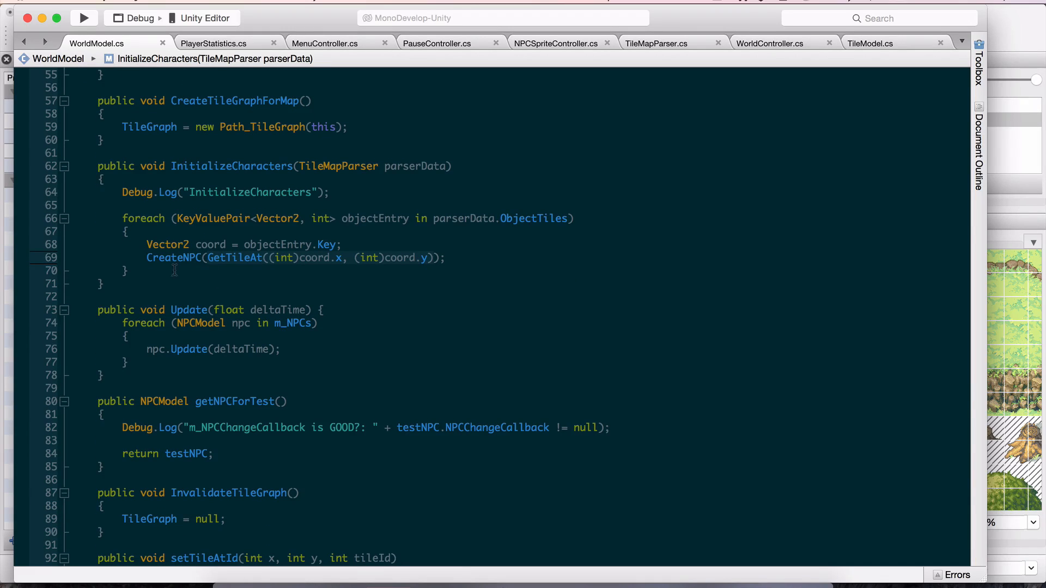
scroll(down, 3)
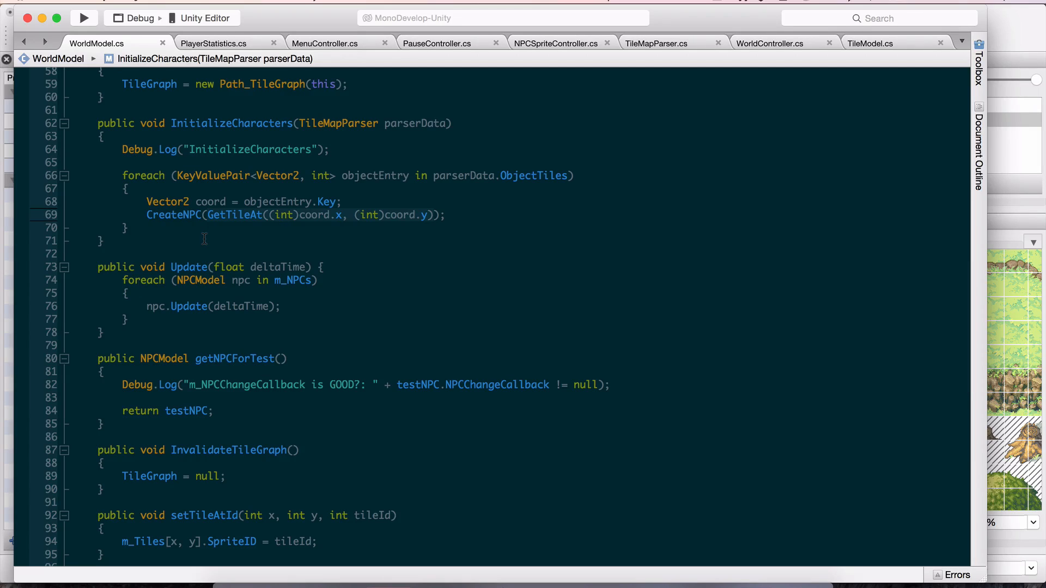
mouse_move(268, 215)
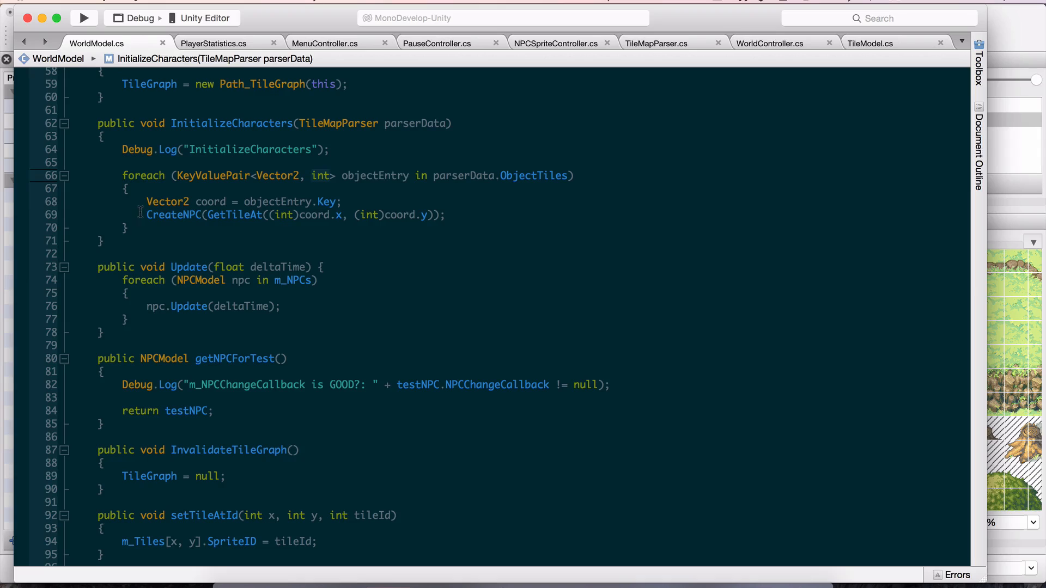
mouse_move(401, 215)
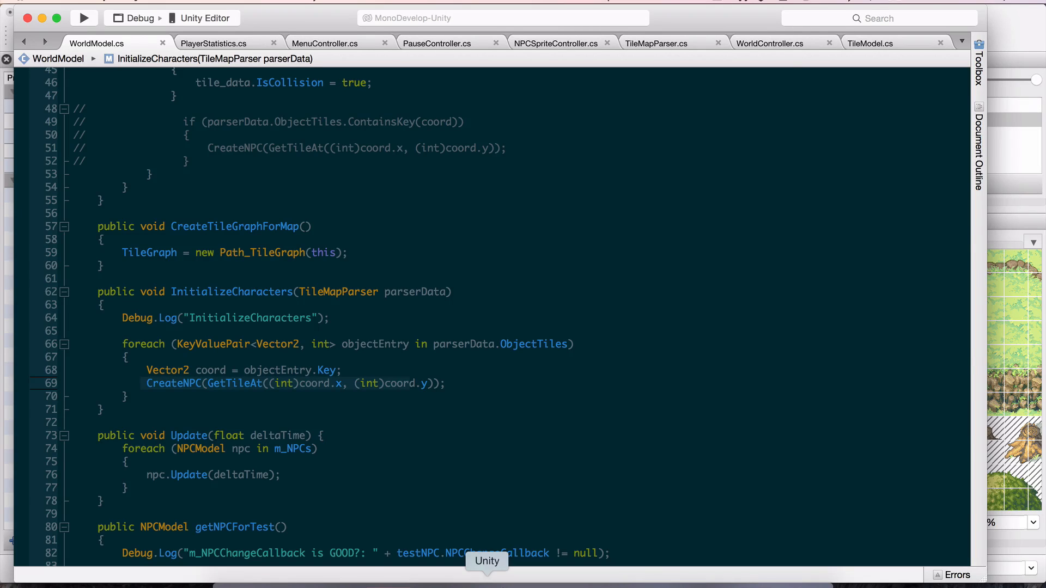
Bring Unity forward, enter Play mode and choose New Game to load the overworld
click(486, 561)
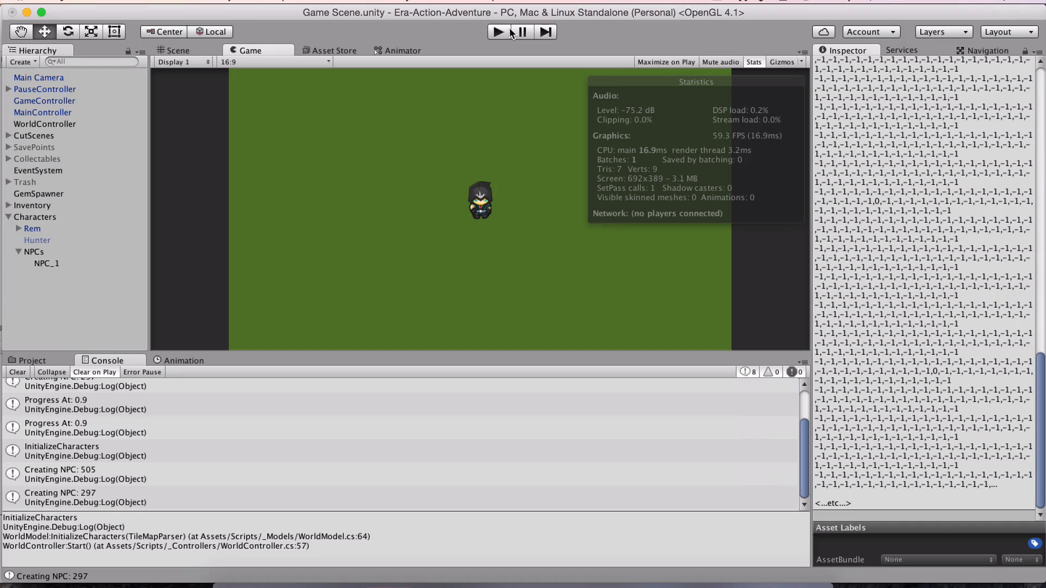
click(497, 31)
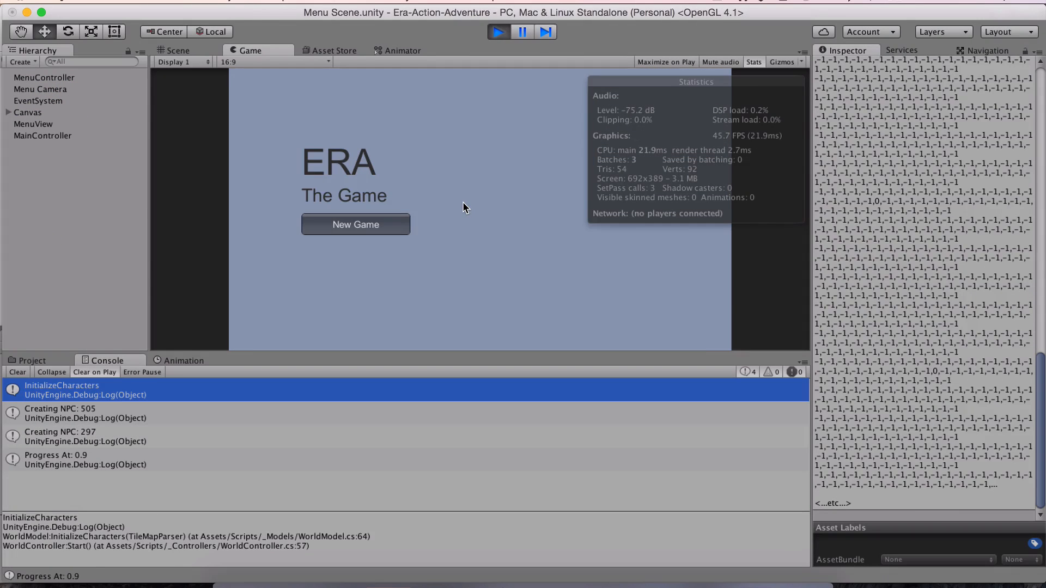
click(354, 224)
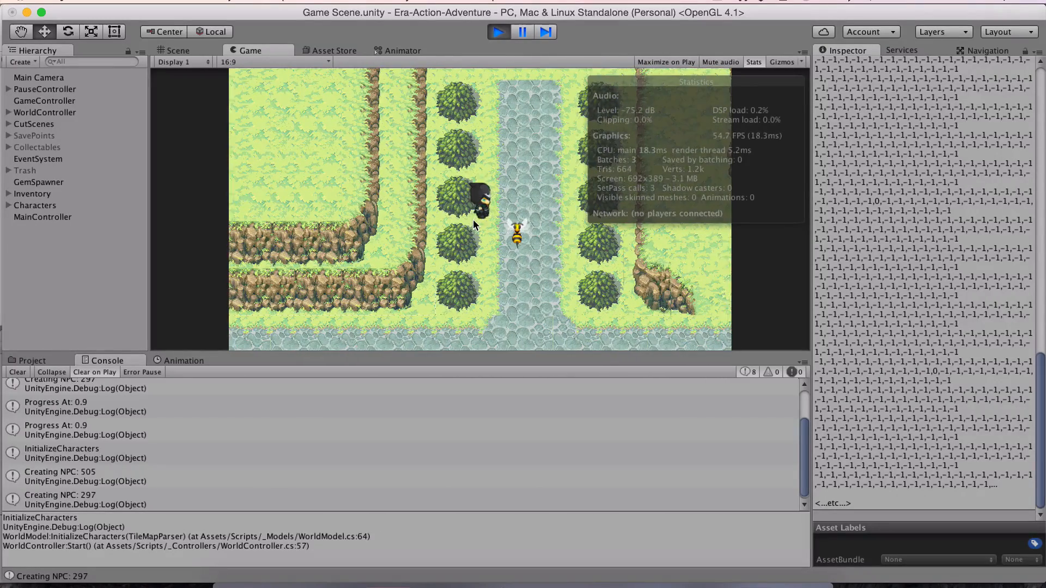
Switch to the Scene view and pan until the whole overworld map is visible
click(177, 50)
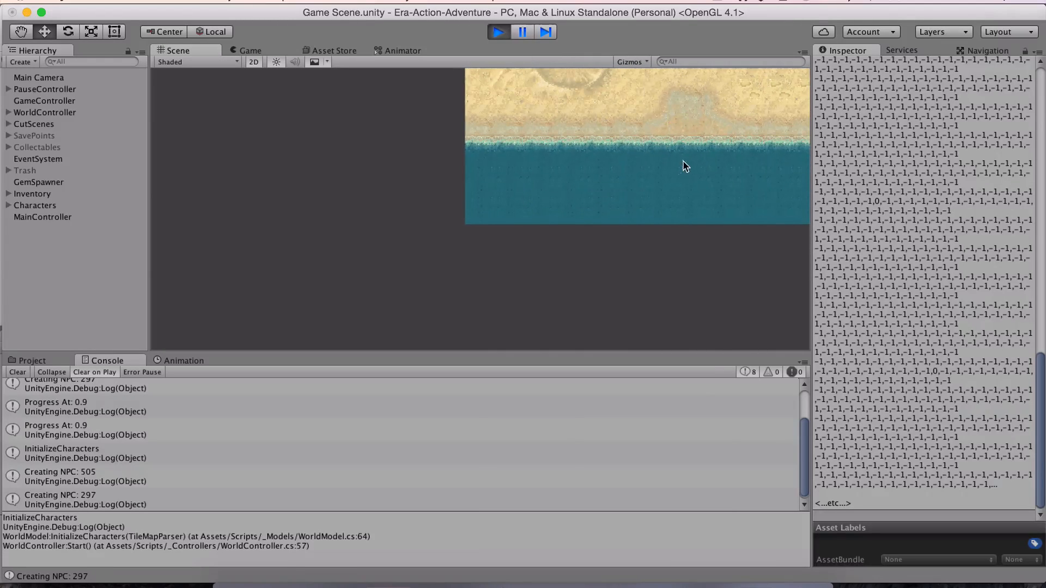
drag(684, 166, 541, 173)
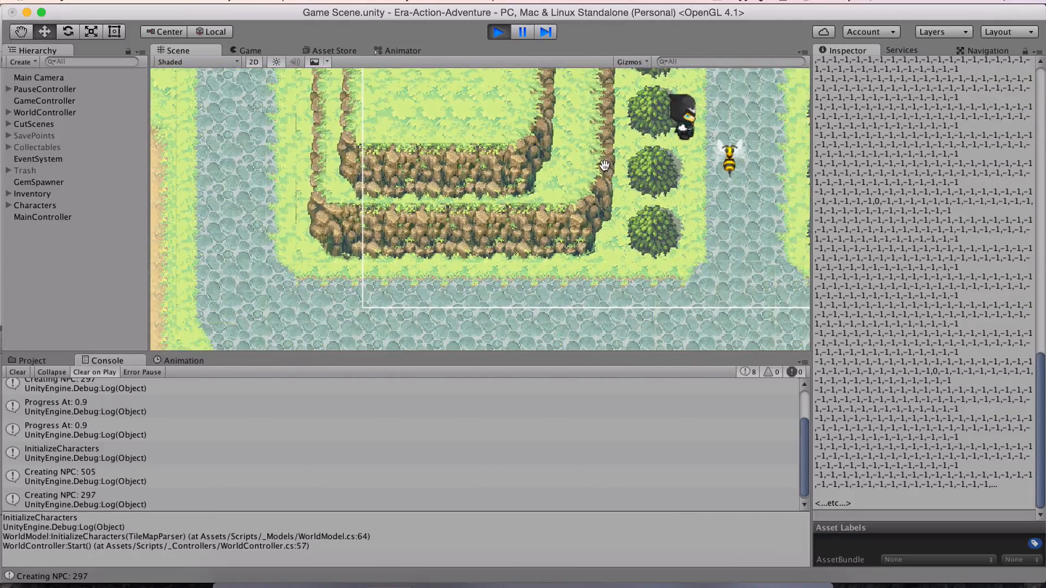
click(630, 62)
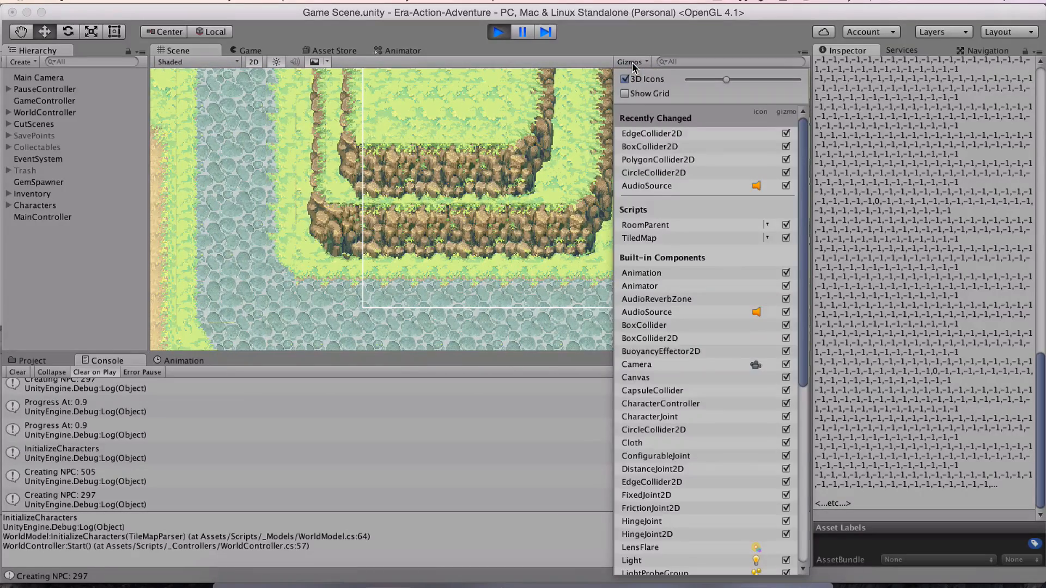
click(629, 61)
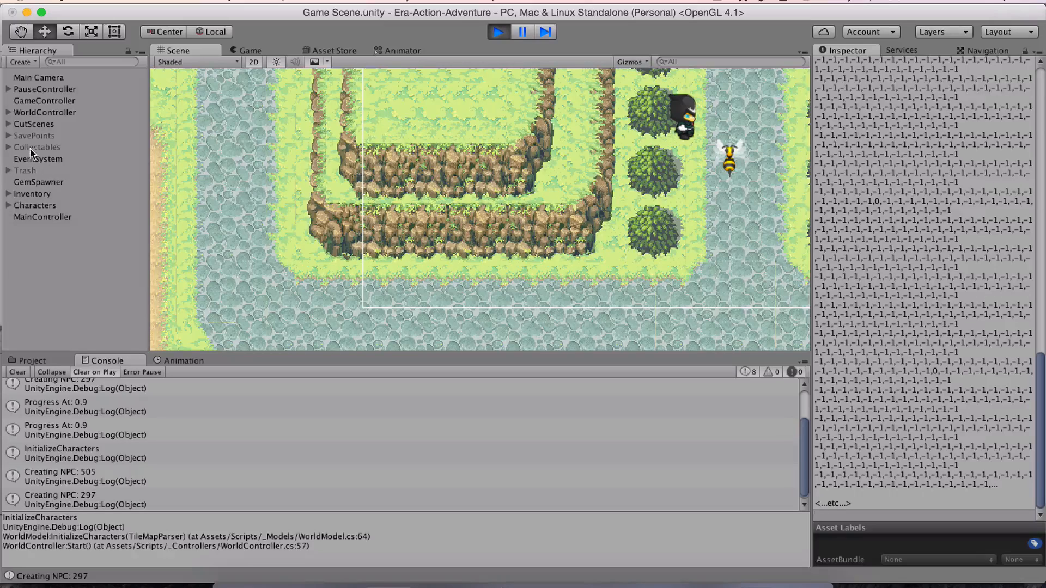
Expand WorldController and inspect tiles Tile_0_10, Tile_49_43 and Tile_49_31
click(8, 112)
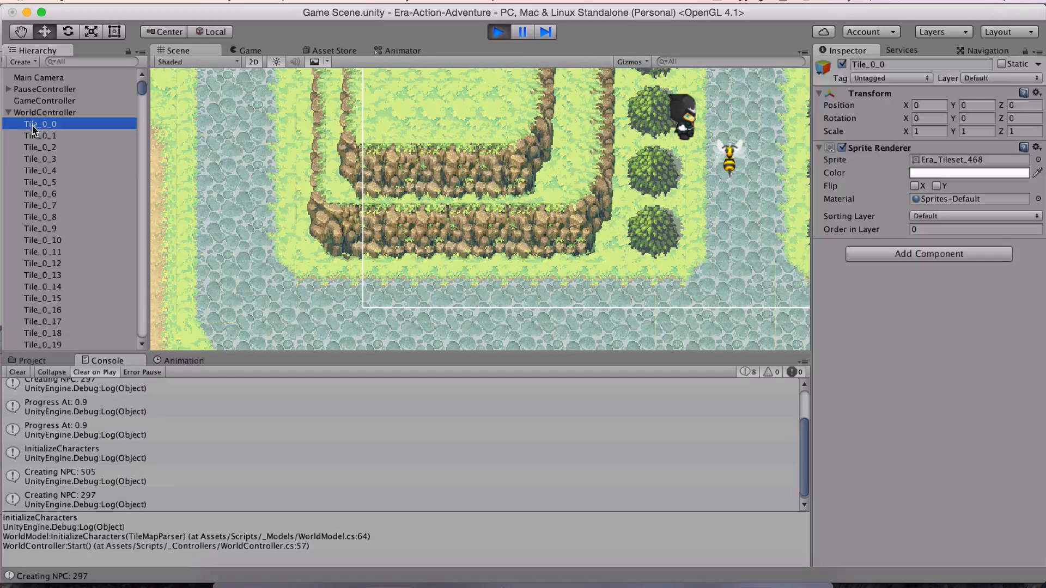
click(42, 239)
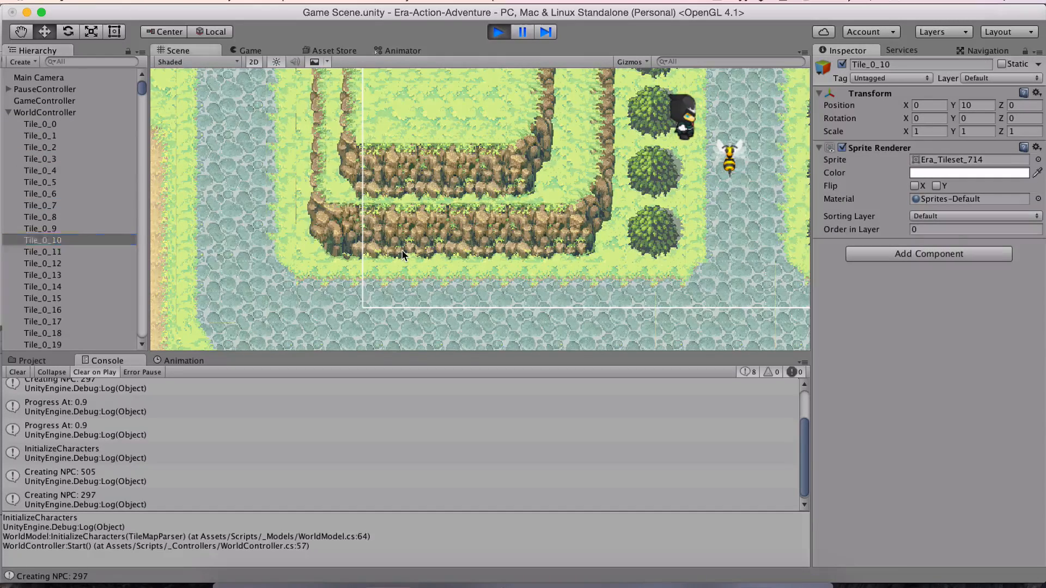
click(42, 264)
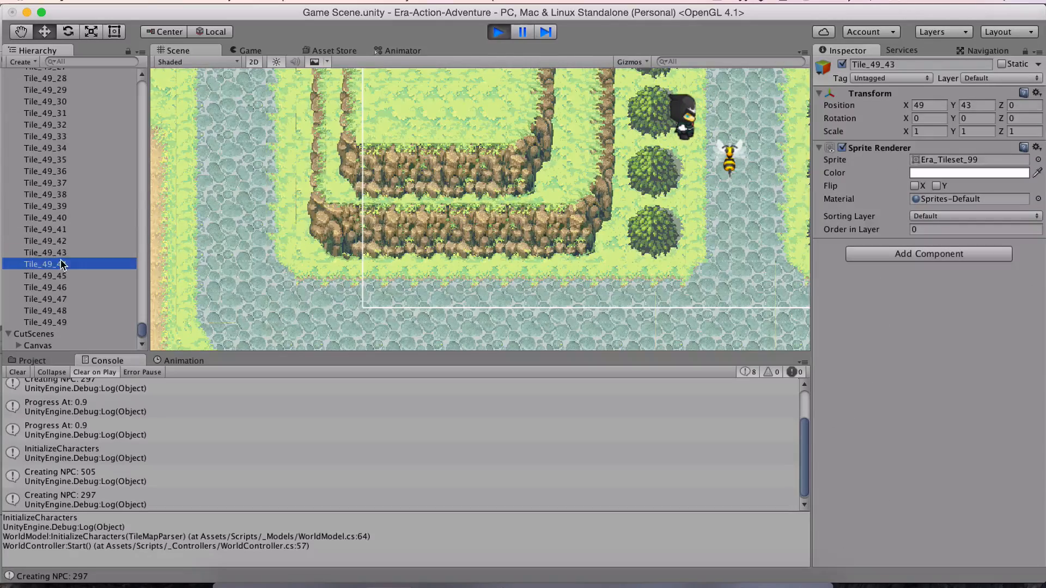
click(44, 113)
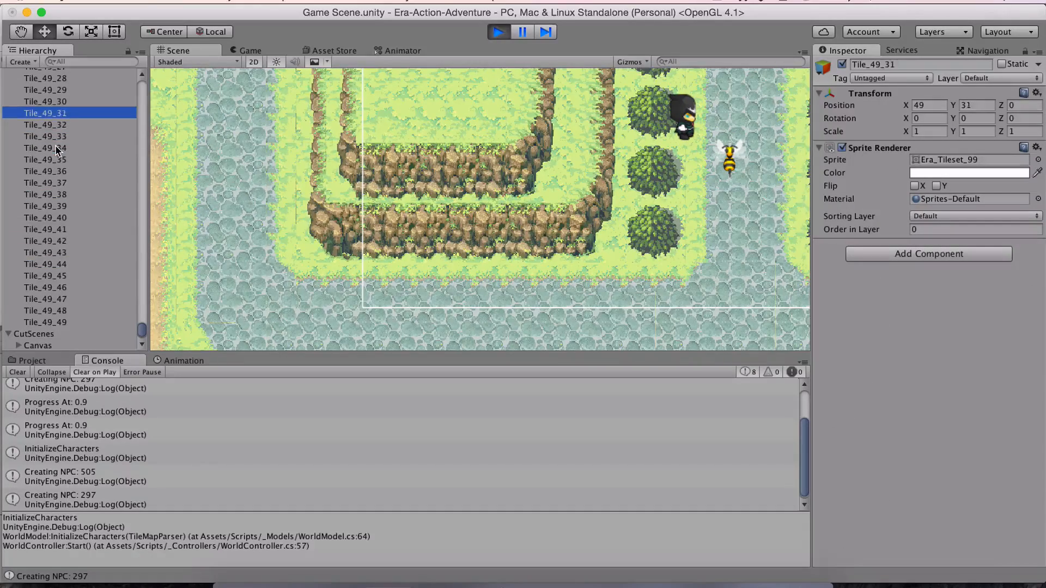
scroll(down, 3)
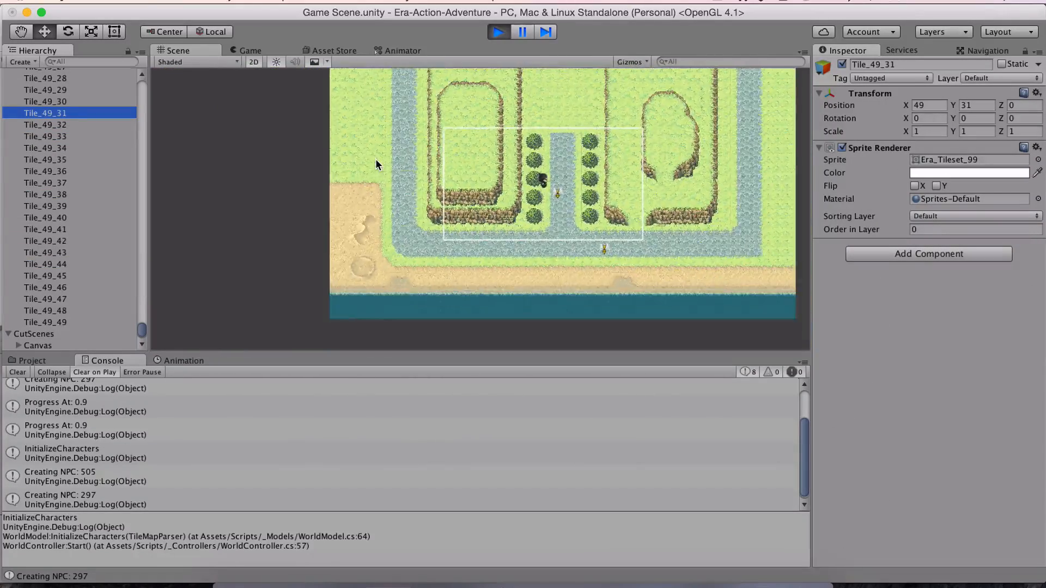
Select path tile Tile_24_6 in the Scene view, then go back to the Game view
right_click(47, 152)
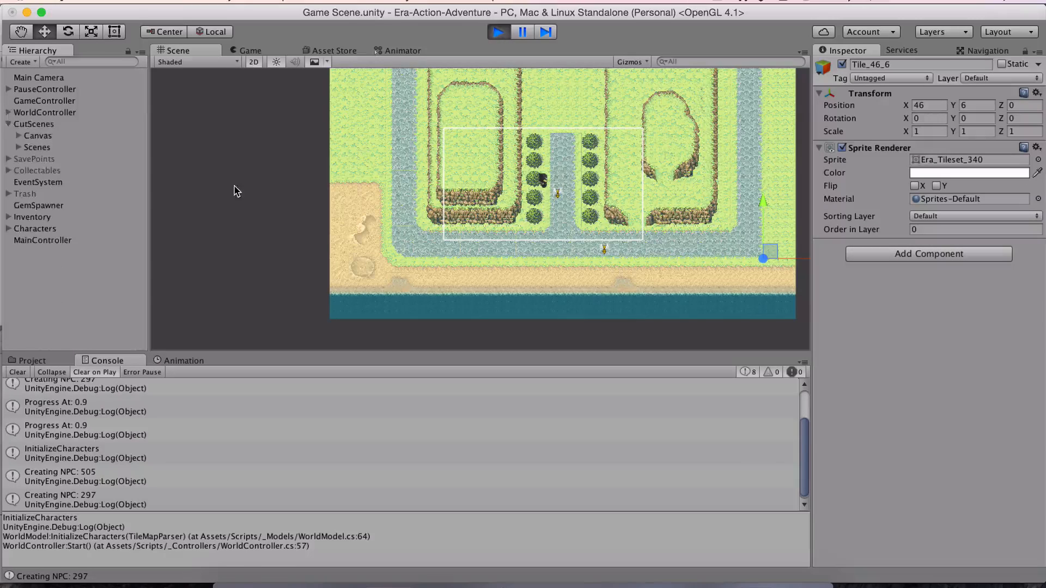
click(38, 135)
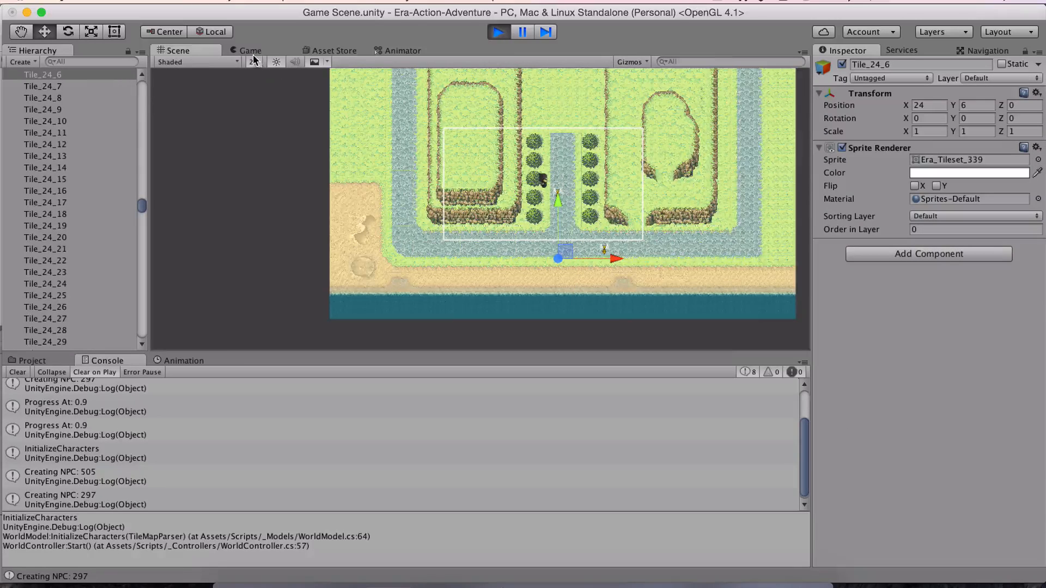
click(250, 50)
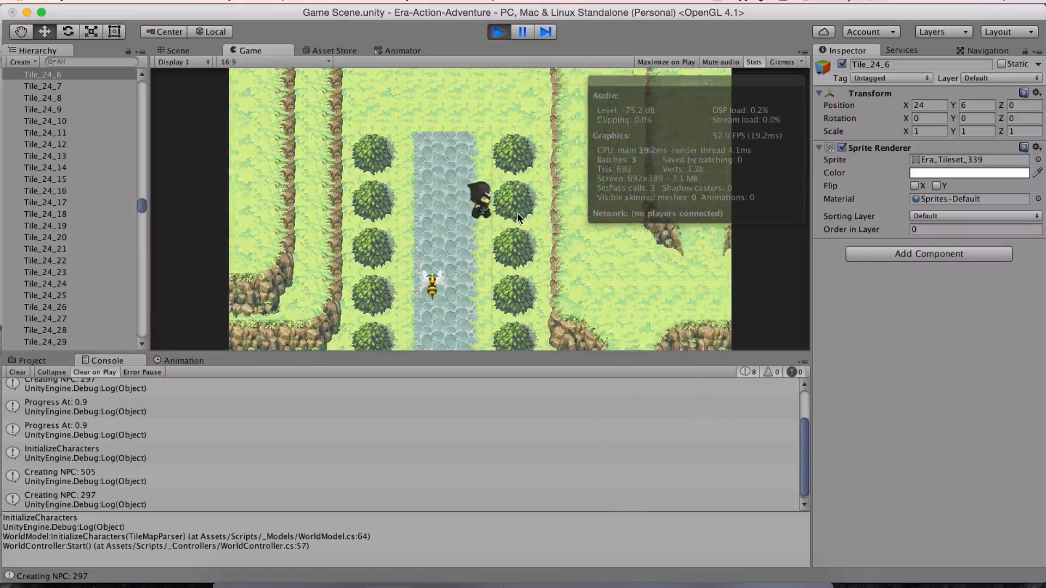